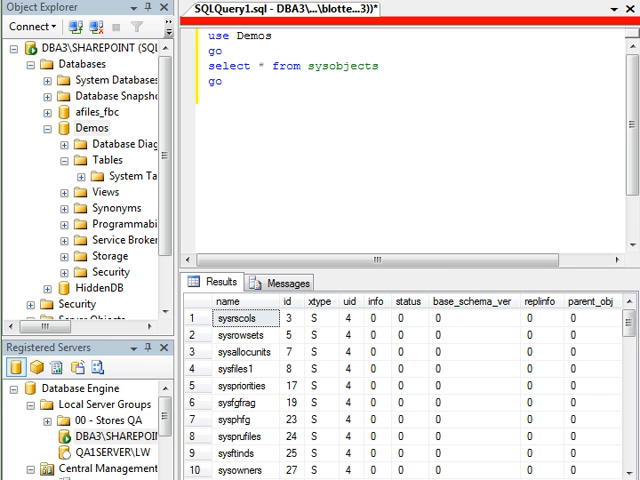
pyautogui.moveTo(266, 264)
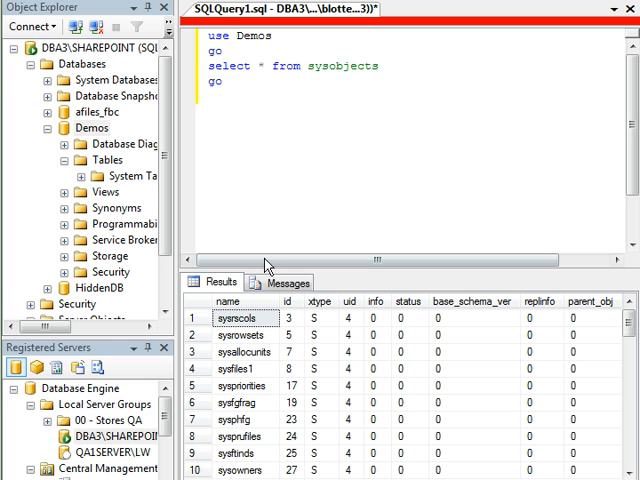
pyautogui.moveTo(80, 143)
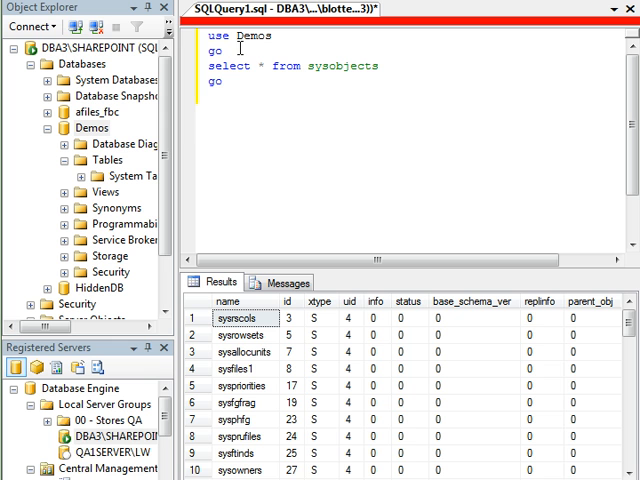
pyautogui.moveTo(278, 95)
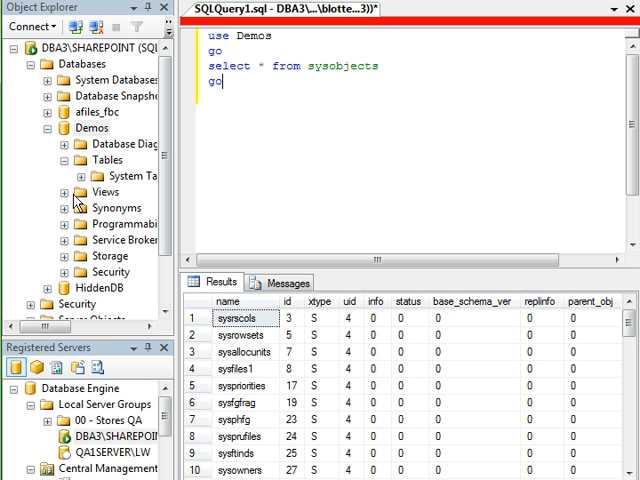
# Expand the Demos database's System Views and browse to the sys compatibility views like sys.sysfiles.
pyautogui.click(65, 192)
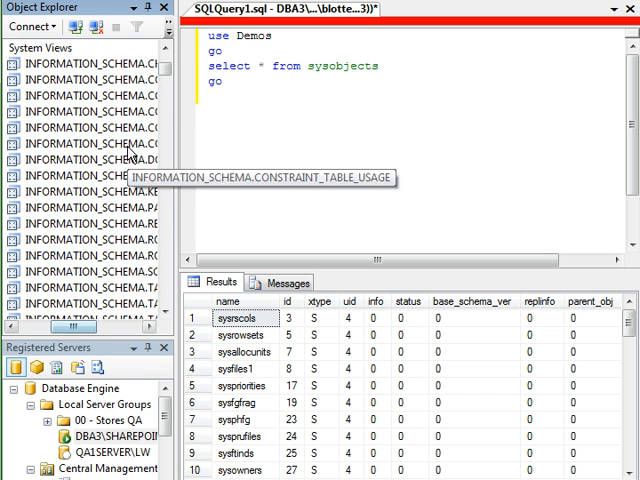
pyautogui.scroll(-3)
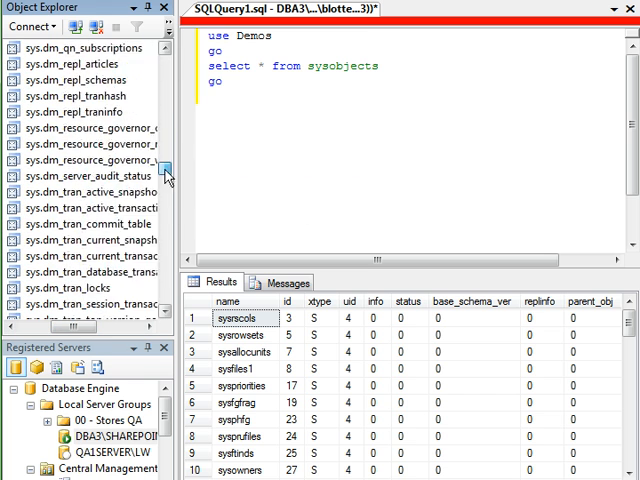
pyautogui.scroll(3)
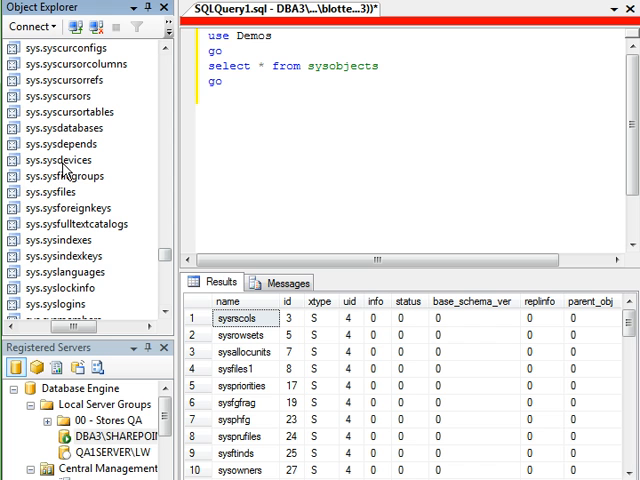
pyautogui.click(50, 192)
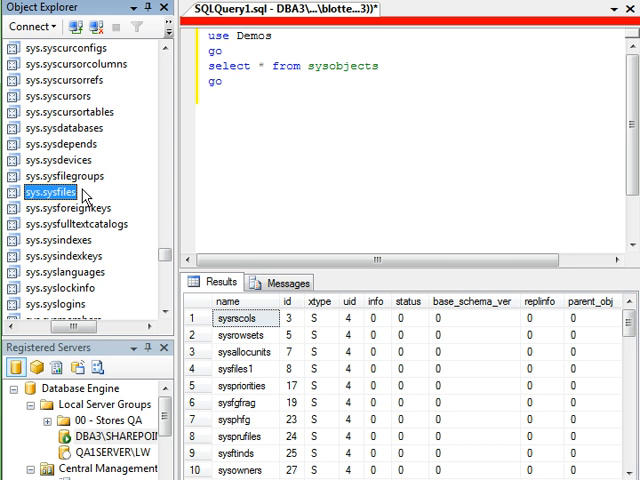
pyautogui.moveTo(135, 238)
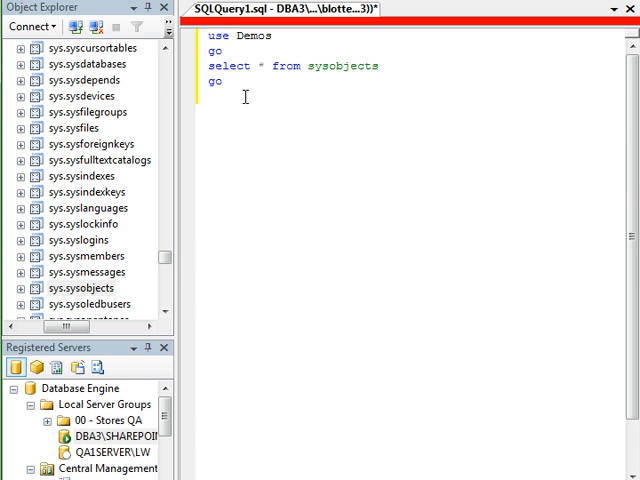
# Restore the query results, select the S xtype cell, and expand sys.sysobjects.
pyautogui.press('F5')
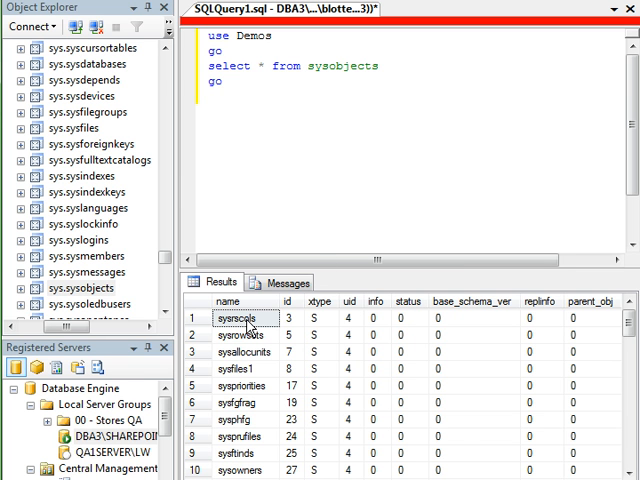
pyautogui.moveTo(258, 325)
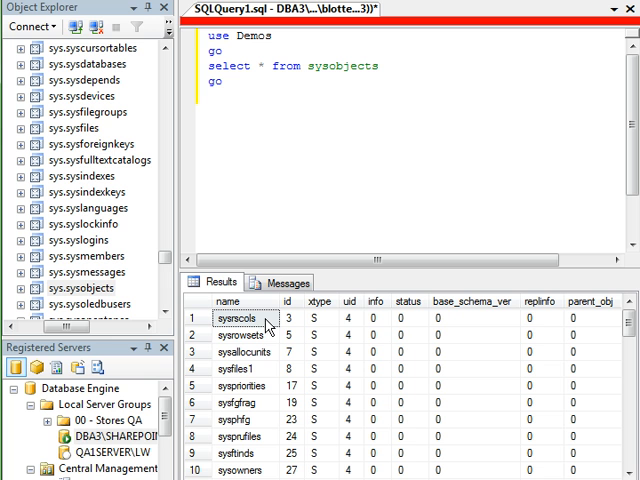
pyautogui.moveTo(333, 340)
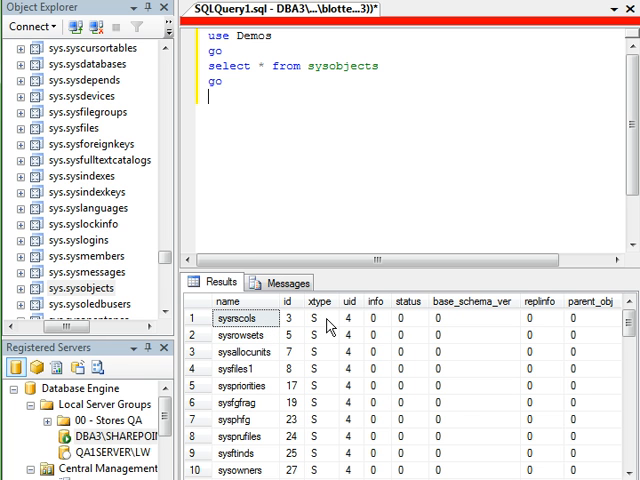
pyautogui.click(315, 322)
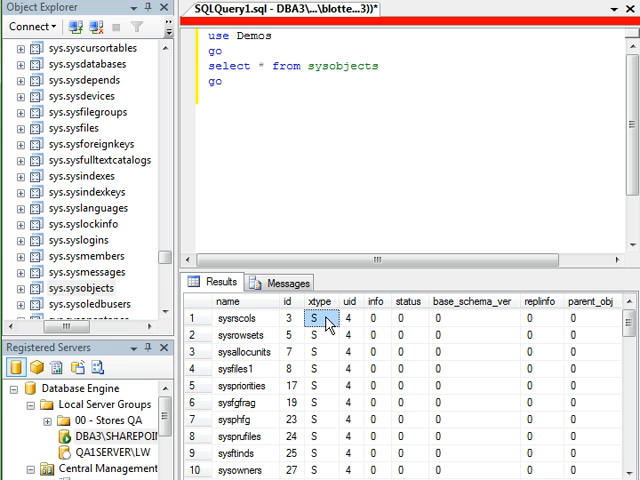
pyautogui.moveTo(322, 328)
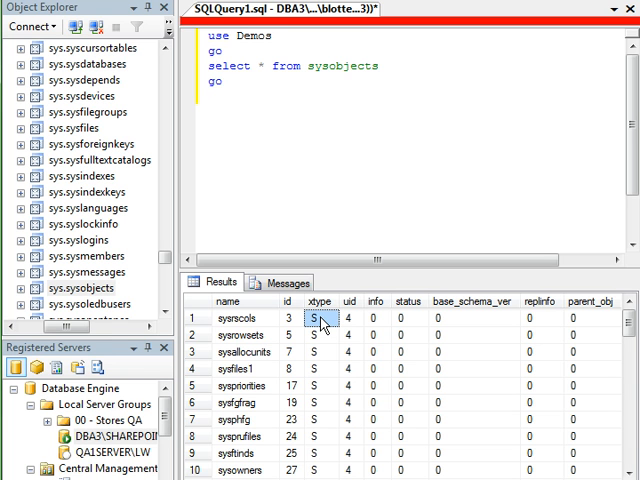
pyautogui.click(245, 92)
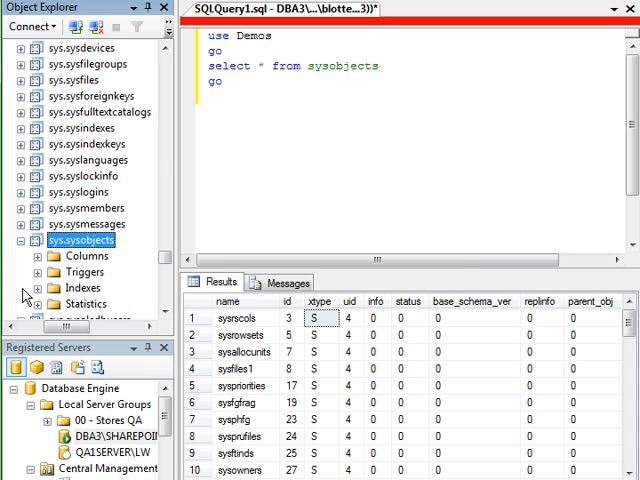
# Show sys.sysobjects' columns and move 'from sysobjects' onto its own query line.
pyautogui.rightClick(82, 240)
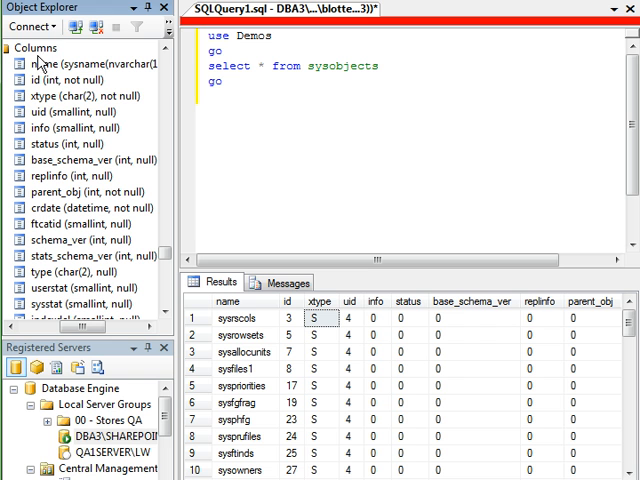
pyautogui.click(36, 47)
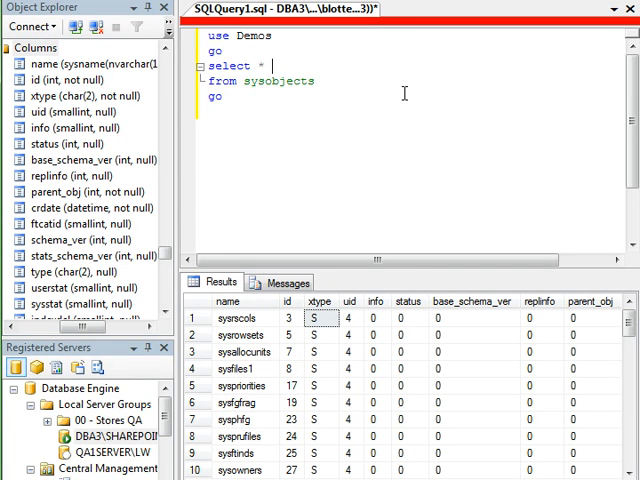
# Add 'into #mysysobjects' to the query and run it, copying 54 rows.
pyautogui.write('into')
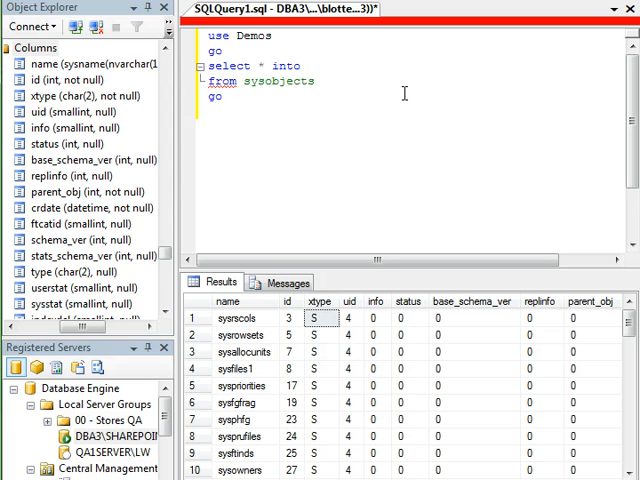
pyautogui.write('#')
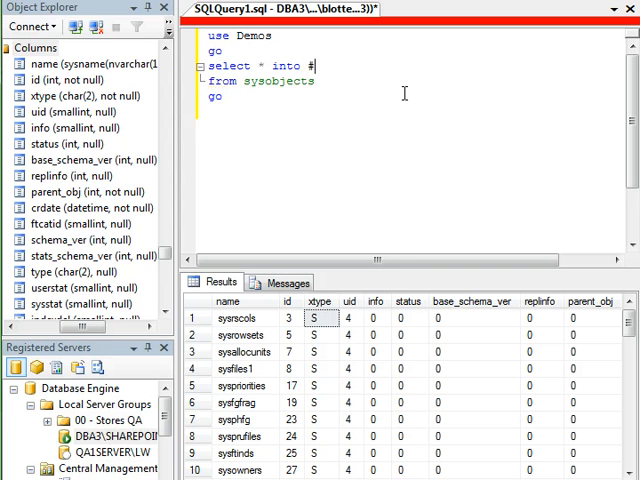
pyautogui.write('my')
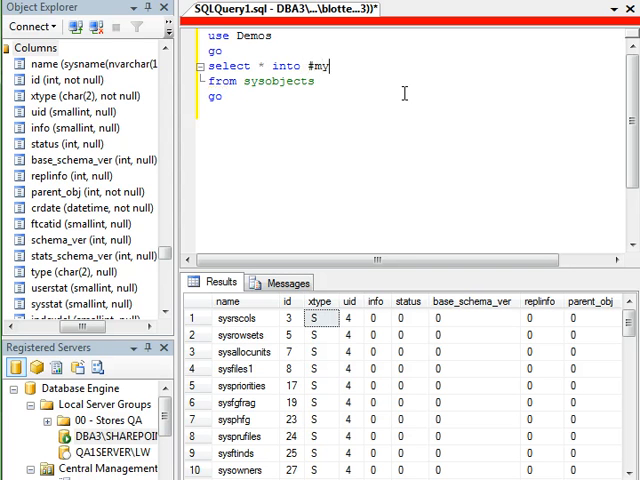
pyautogui.write('sysobjects')
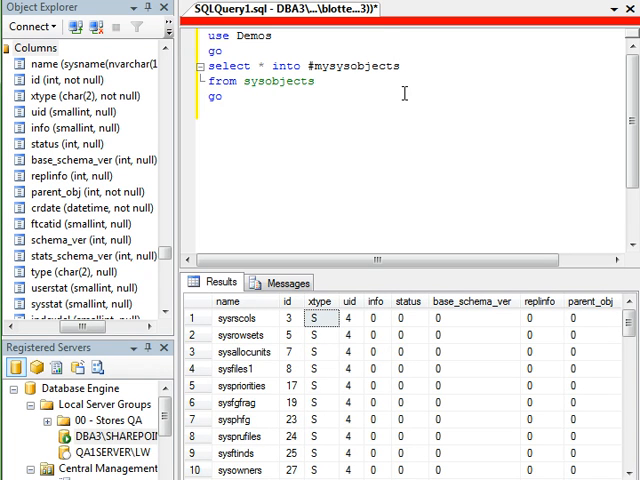
pyautogui.press('F5')
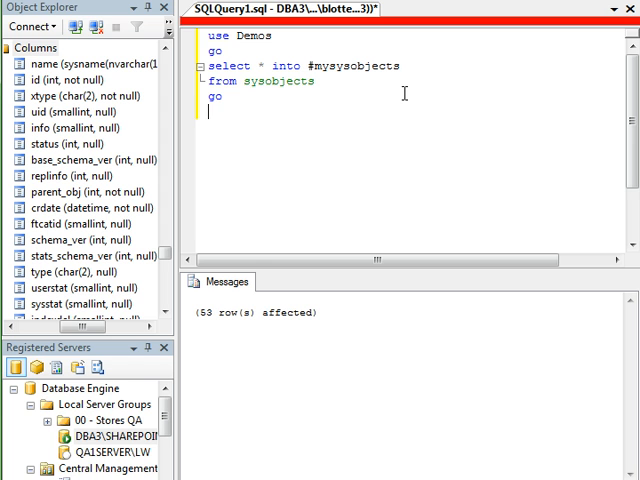
# Type a second query, 'select * from #mysysobjects', and dismiss the table suggestions.
pyautogui.write('select')
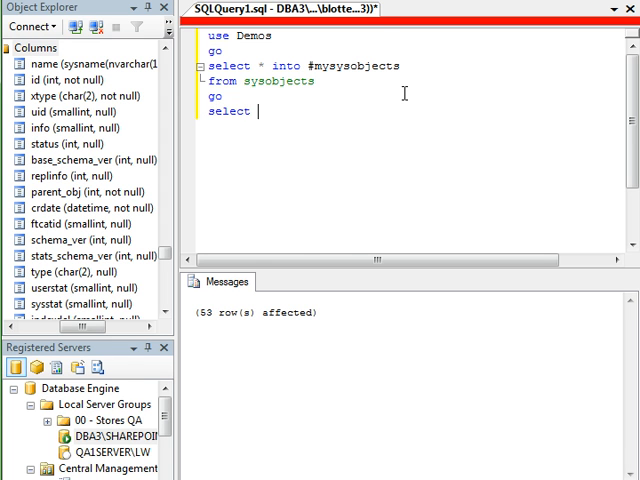
pyautogui.write('* from #mysysobjects')
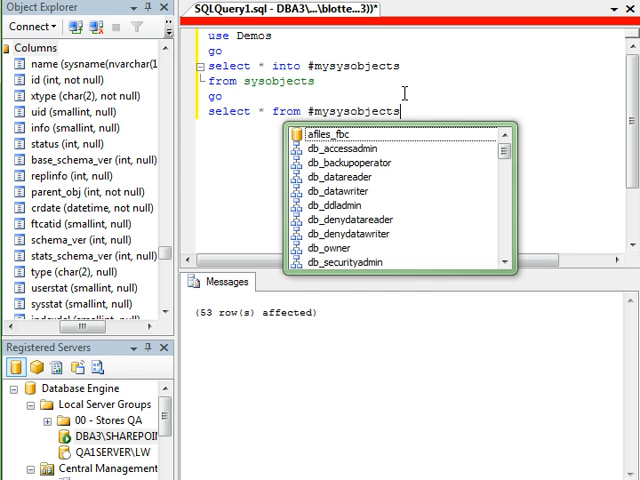
pyautogui.press('F5')
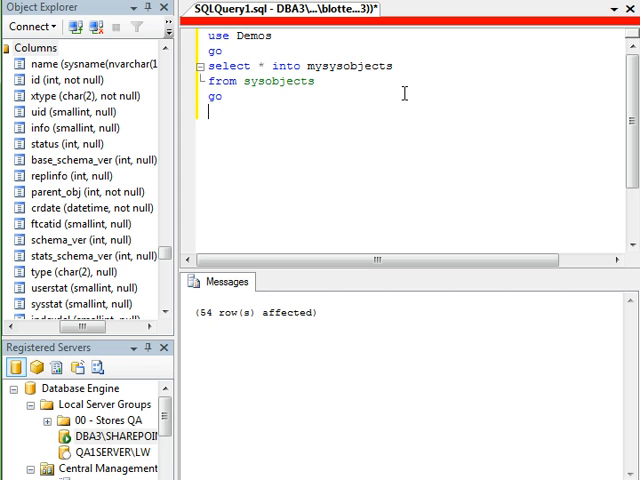
pyautogui.moveTo(186, 247)
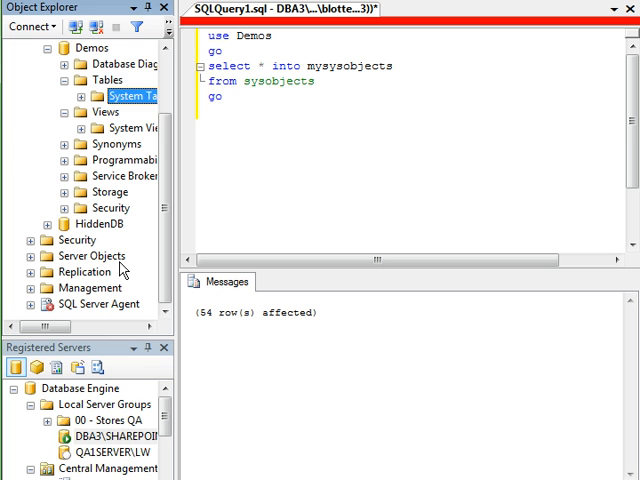
# Refresh the Demos Tables folder and expand the new dbo.mysysobjects table.
pyautogui.rightClick(100, 79)
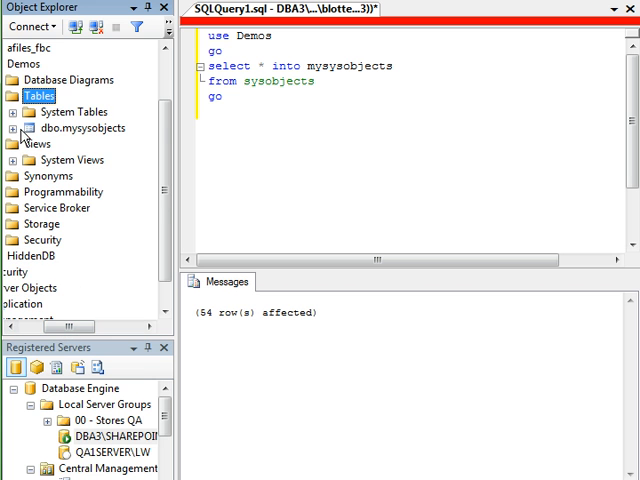
pyautogui.click(24, 128)
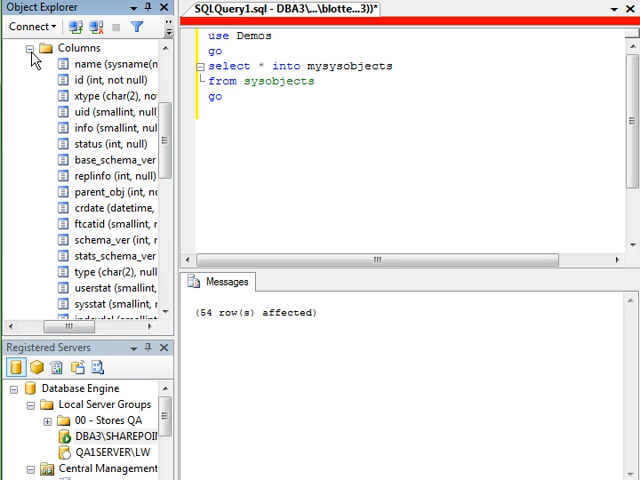
pyautogui.scroll(-3)
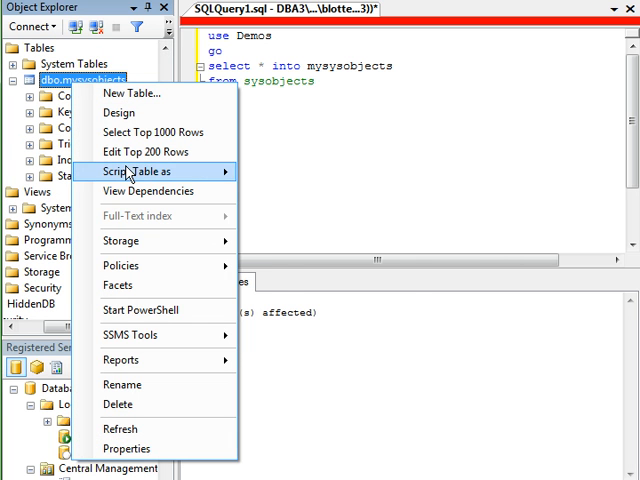
pyautogui.click(138, 170)
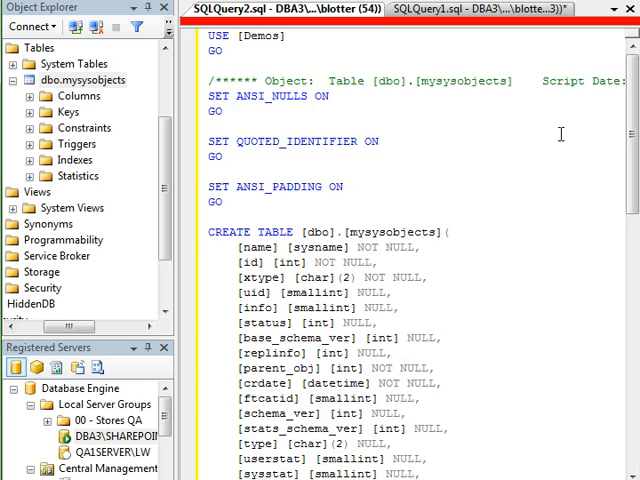
pyautogui.scroll(-3)
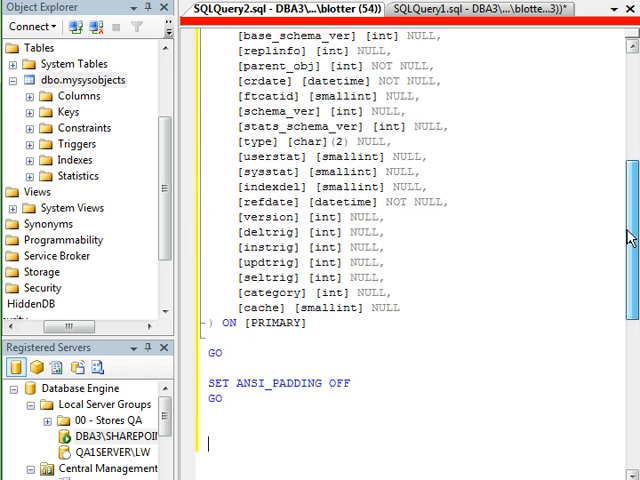
pyautogui.scroll(3)
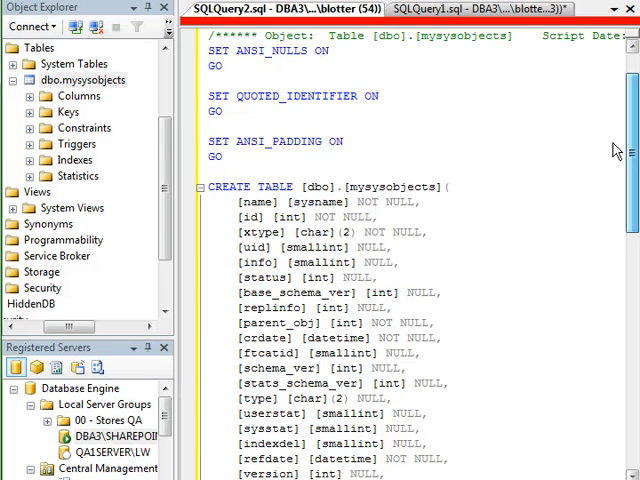
pyautogui.scroll(-3)
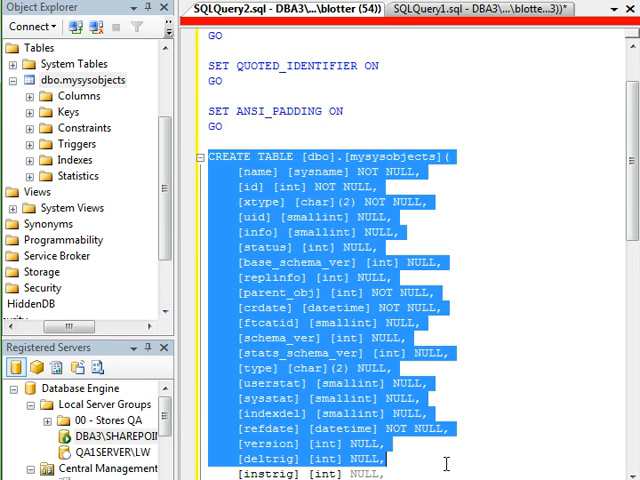
pyautogui.click(445, 413)
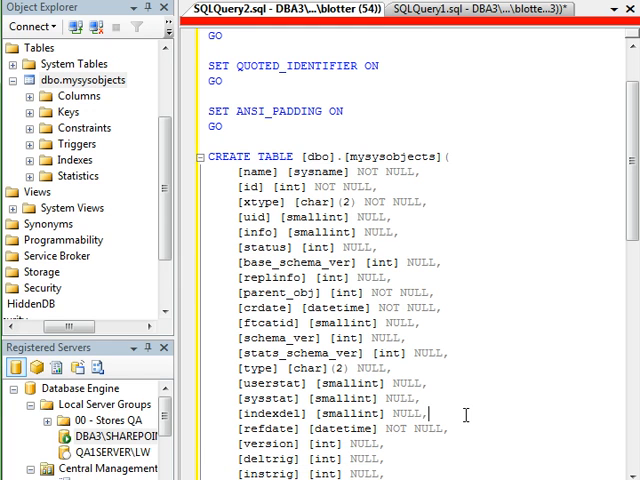
pyautogui.doubleClick(307, 172)
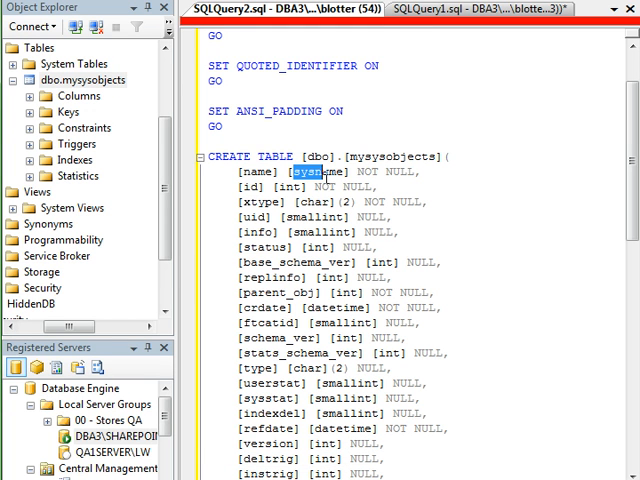
pyautogui.moveTo(428, 218)
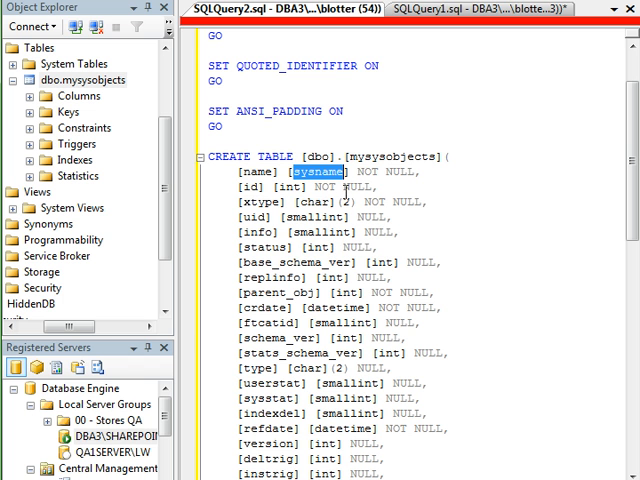
pyautogui.scroll(3)
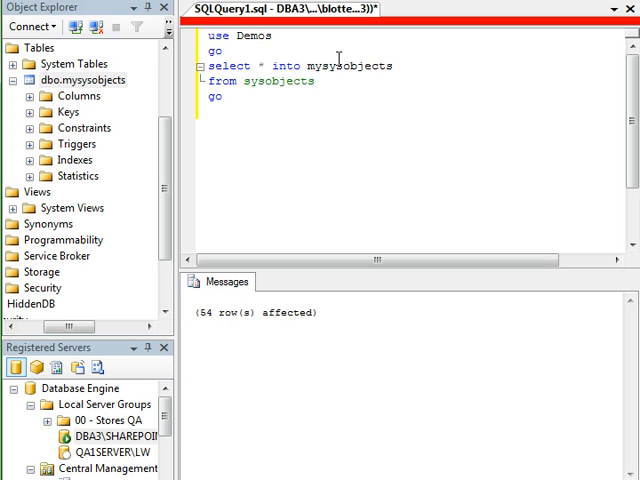
# Edit the query to copy dbo.mysysobjects into a new mysysobjects_bak table.
pyautogui.doubleClick(355, 65)
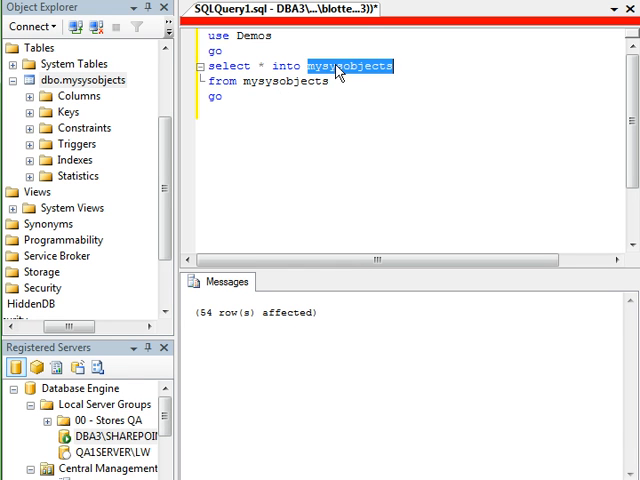
pyautogui.moveTo(505, 117)
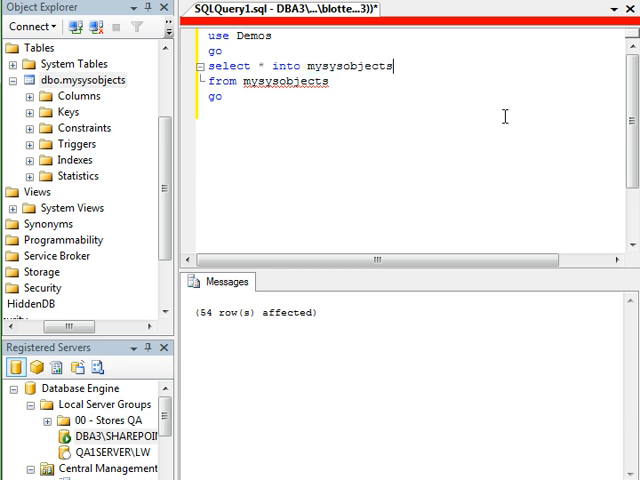
pyautogui.write('_bak')
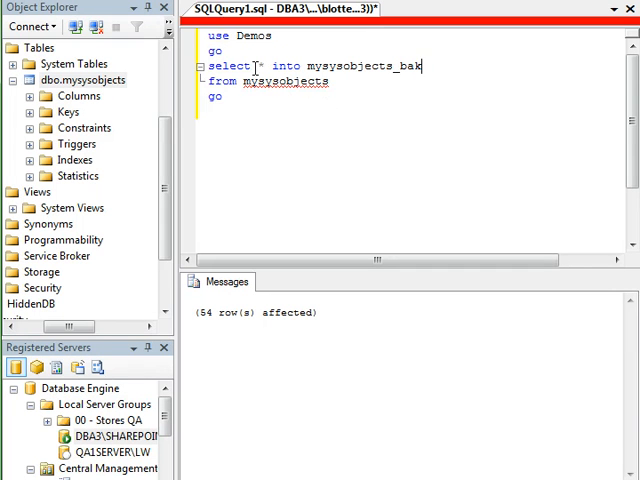
pyautogui.write('dbp/')
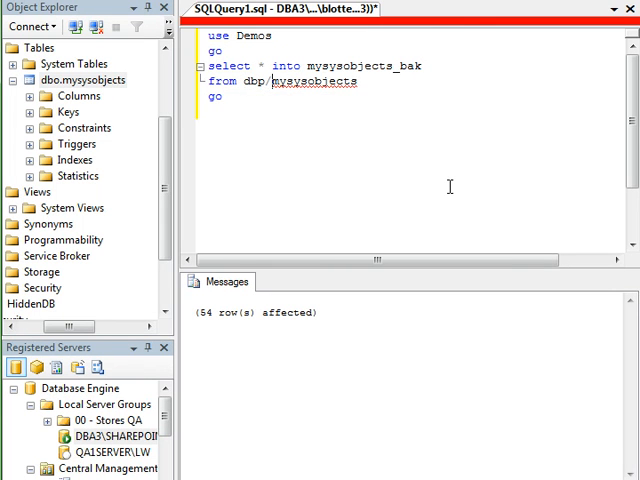
pyautogui.write('dbo.')
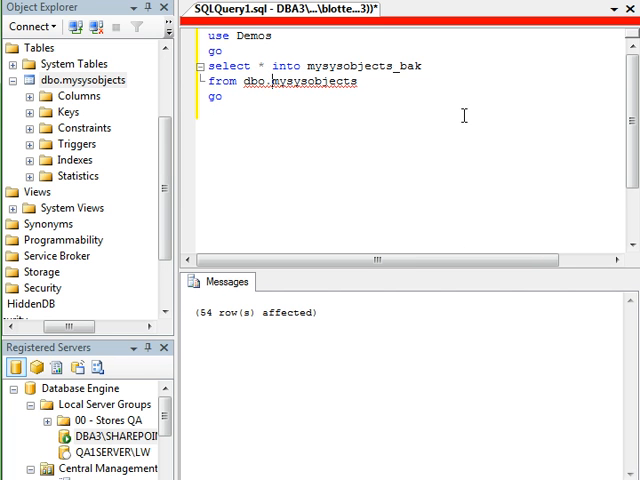
pyautogui.moveTo(374, 67)
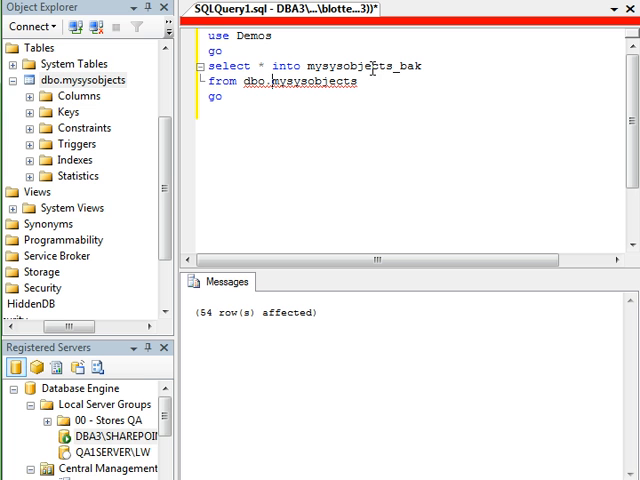
pyautogui.click(72, 64)
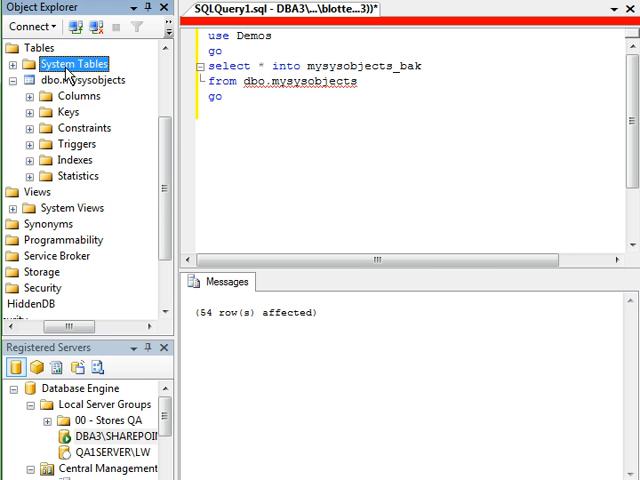